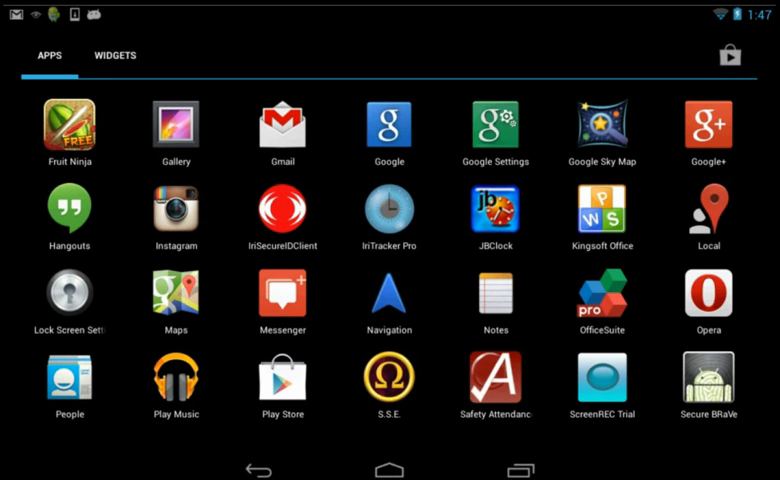
Step: Launch IriSecureID Client and confirm connection settings with host 54.214.2.253 and a customer ID
{"action": "left_click", "coordinate": [282, 210]}
{"action": "type", "text": "i"}
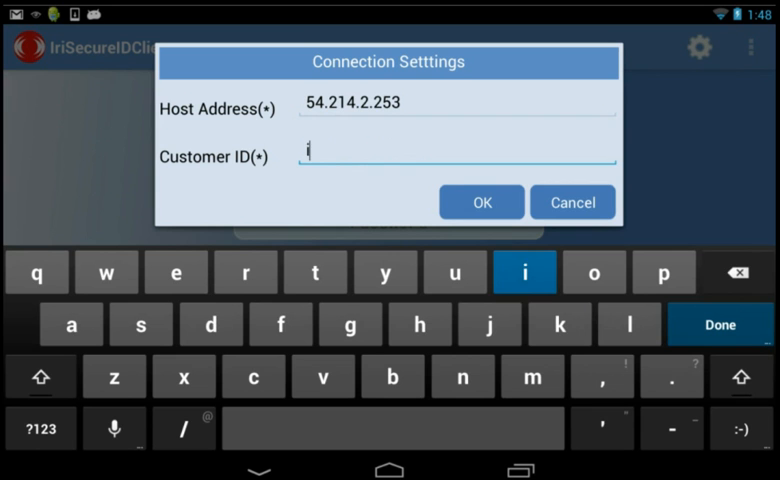
{"action": "left_click", "coordinate": [481, 202]}
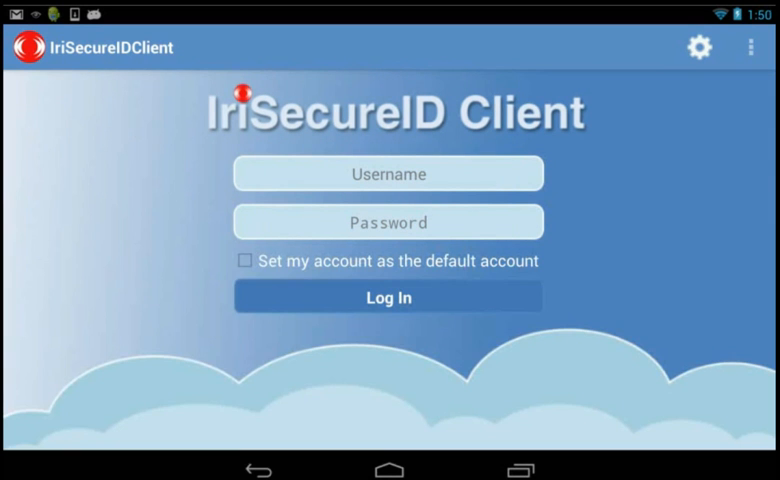
Step: Log in with the admin username and its password
{"action": "left_click", "coordinate": [388, 173]}
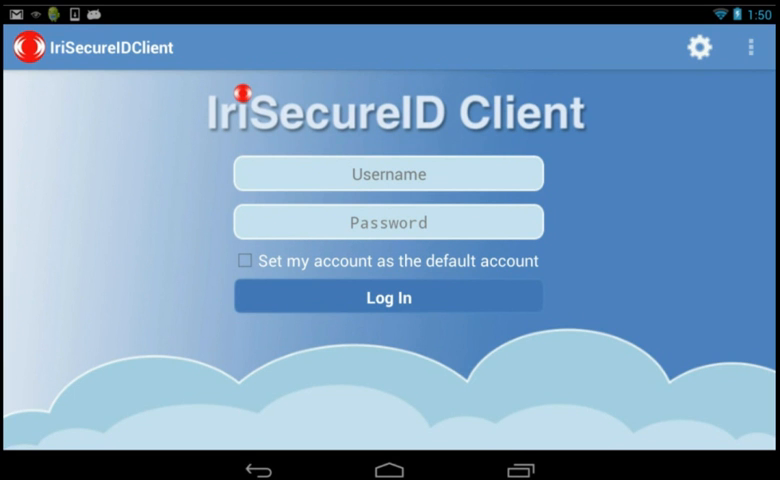
{"action": "left_click", "coordinate": [388, 173]}
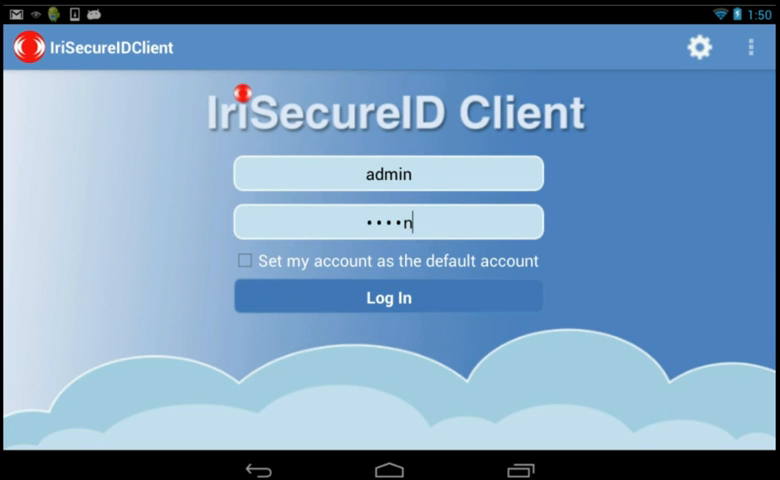
{"action": "left_click", "coordinate": [388, 297]}
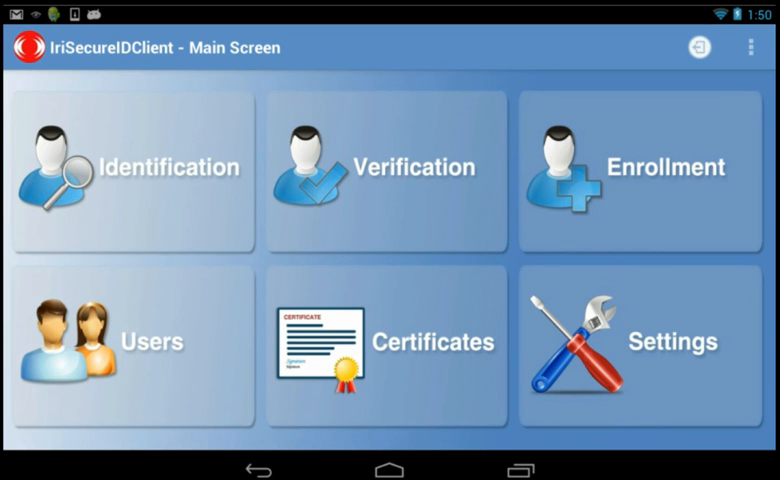
Step: View the Verification screen, go back, then list users admin, Peter (Manager) and Harry (Operator)
{"action": "left_click", "coordinate": [133, 172]}
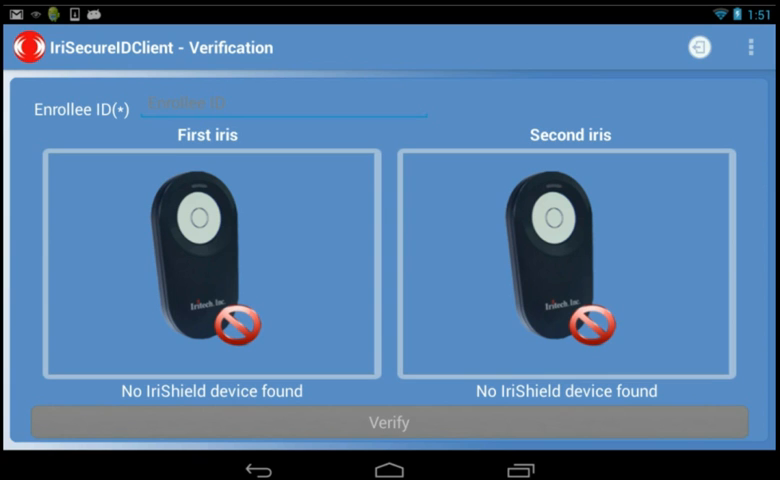
{"action": "left_click", "coordinate": [286, 107]}
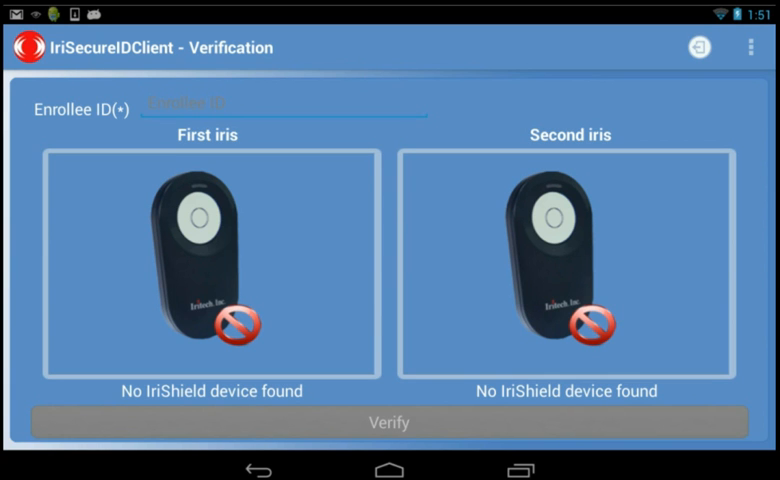
{"action": "left_click", "coordinate": [285, 105]}
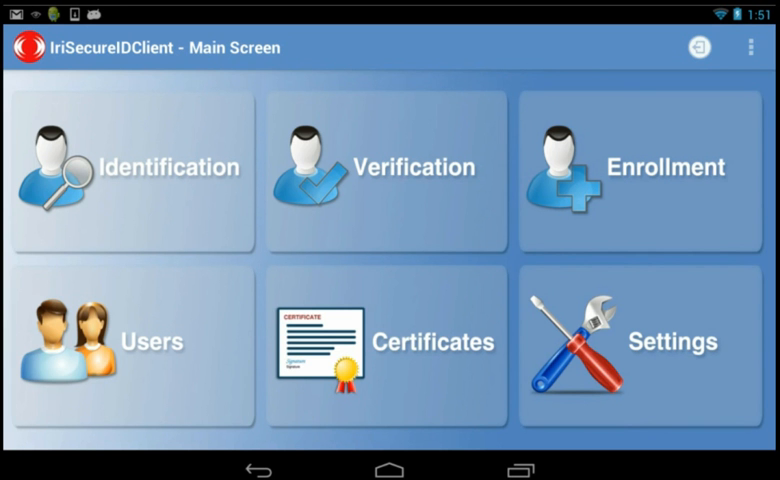
{"action": "left_click", "coordinate": [133, 345]}
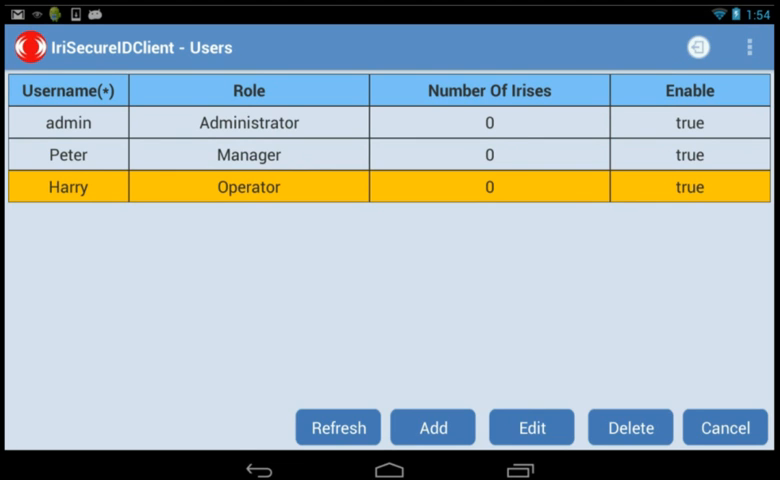
Step: Add user Rickky as an enabled Manager and return to the main screen
{"action": "left_click", "coordinate": [68, 187]}
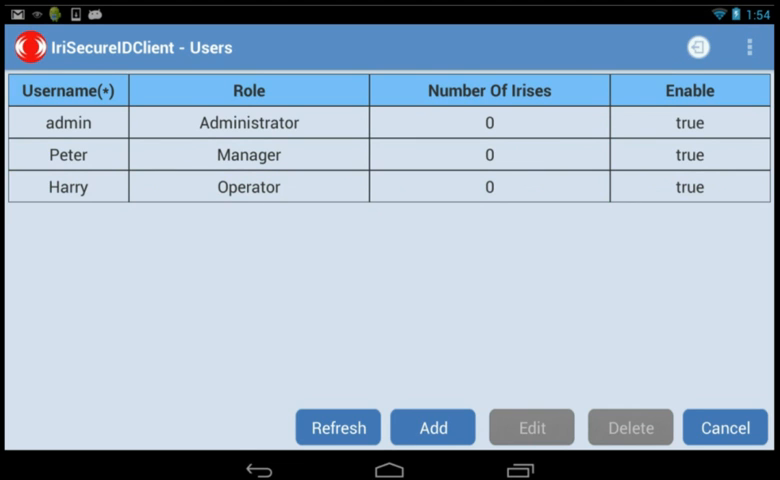
{"action": "left_click", "coordinate": [432, 427]}
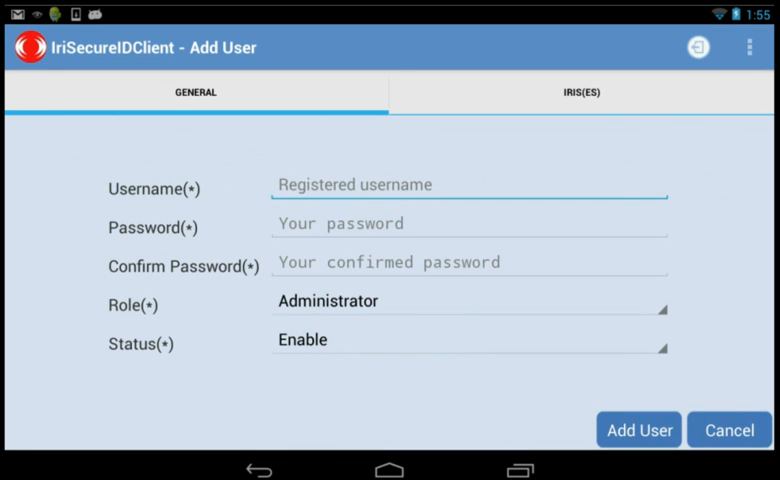
{"action": "left_click", "coordinate": [467, 184]}
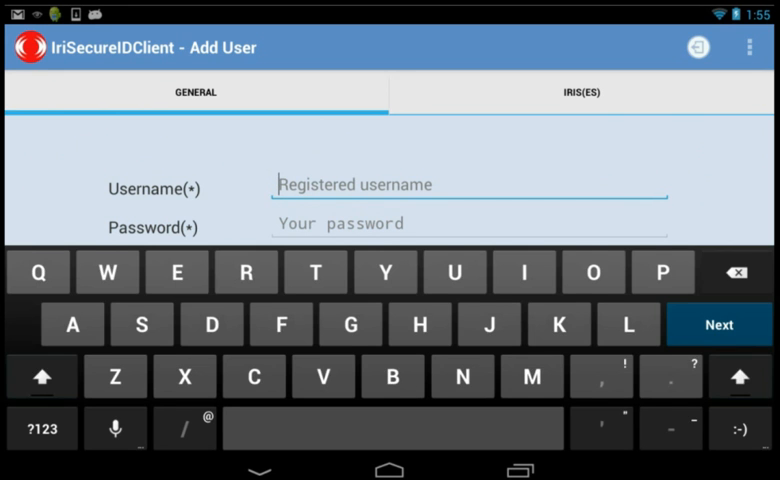
{"action": "type", "text": "1"}
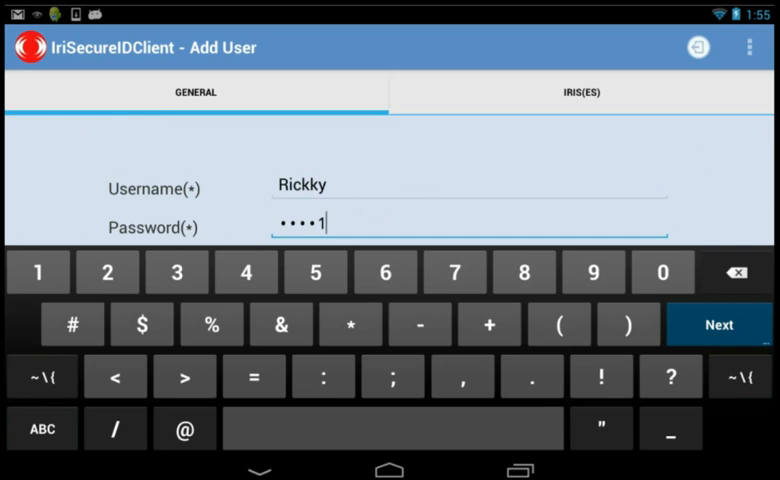
{"action": "left_click", "coordinate": [718, 324]}
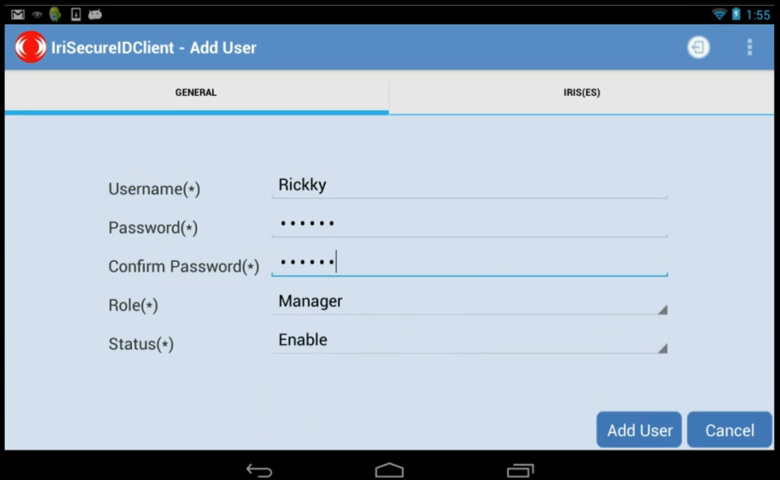
{"action": "left_click", "coordinate": [638, 429]}
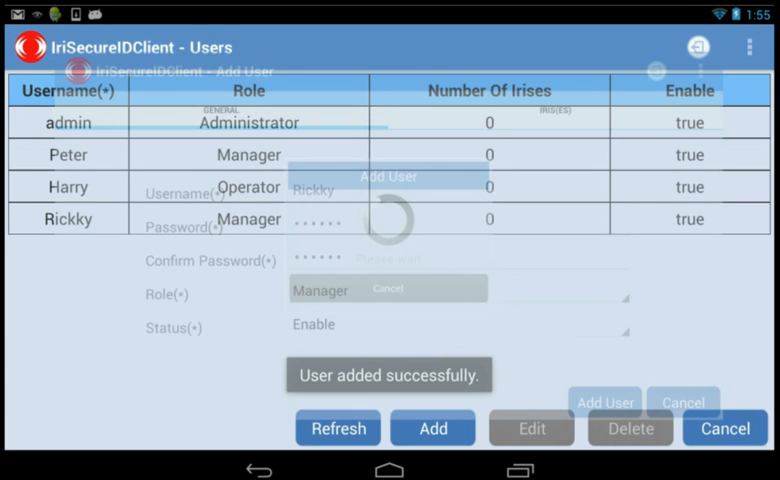
{"action": "left_click", "coordinate": [604, 403]}
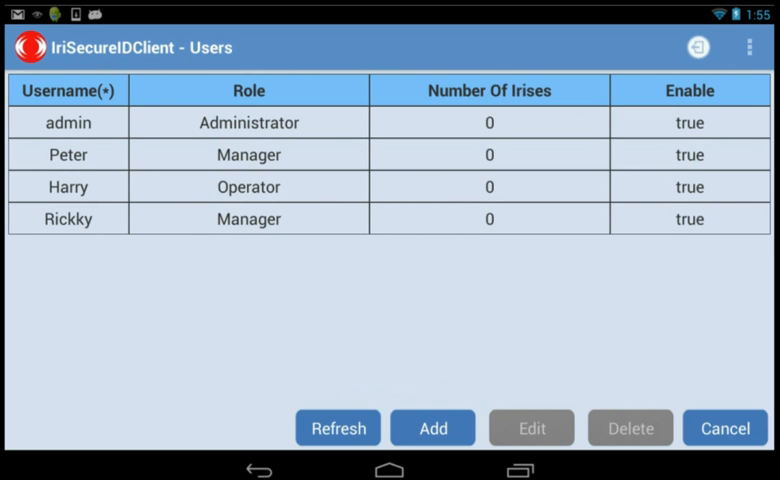
{"action": "left_click", "coordinate": [724, 428]}
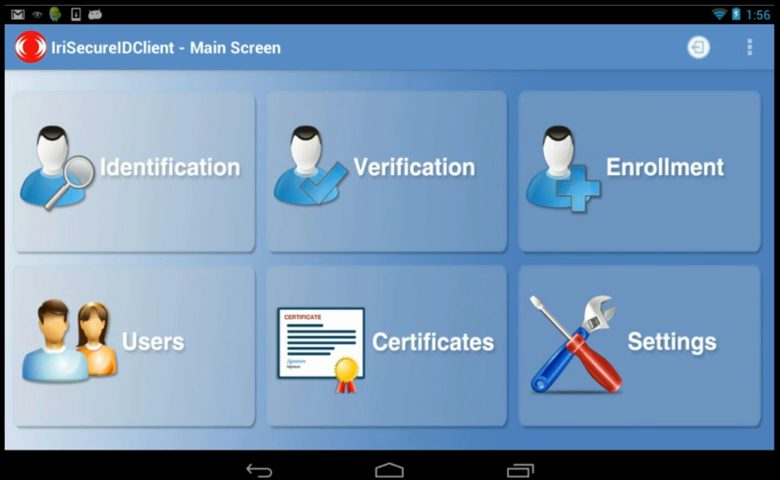
{"action": "left_click", "coordinate": [637, 170]}
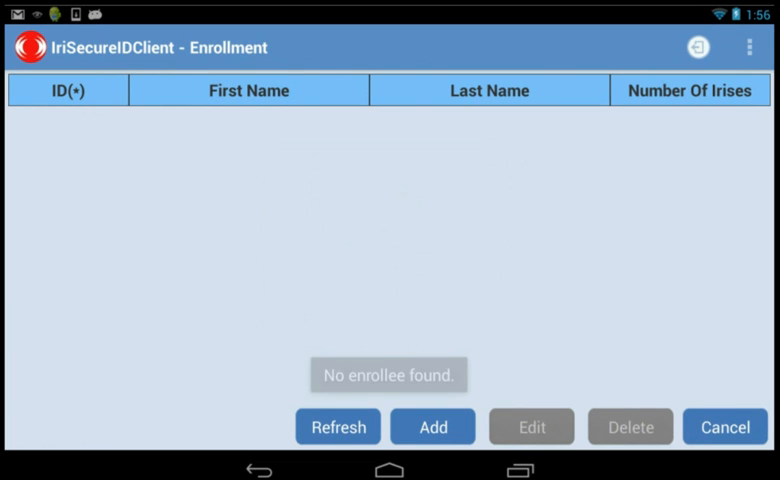
{"action": "left_click", "coordinate": [432, 427]}
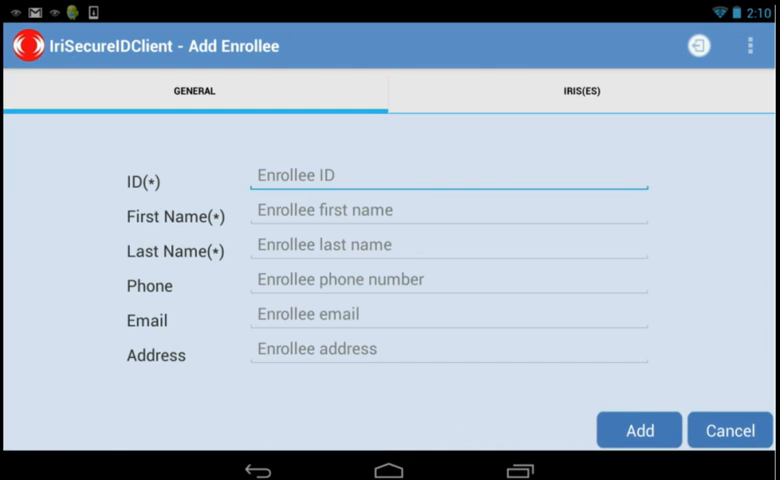
{"action": "type", "text": "Stella"}
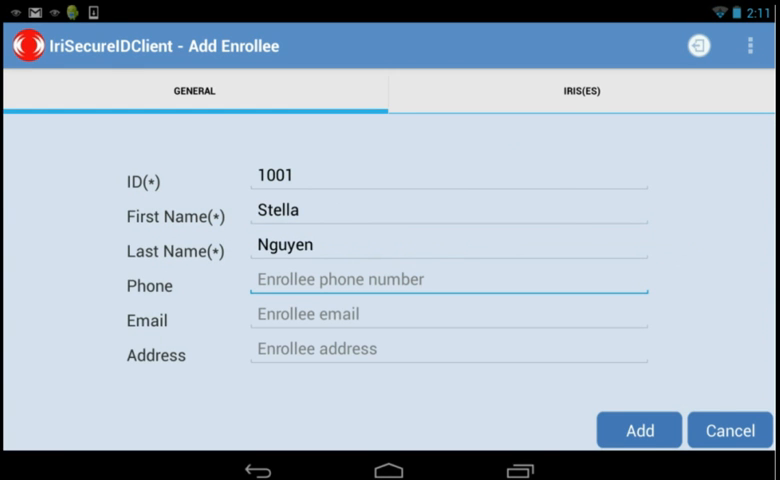
Step: Capture both irises, save the enrollee, and go back to the main screen
{"action": "left_click", "coordinate": [580, 91]}
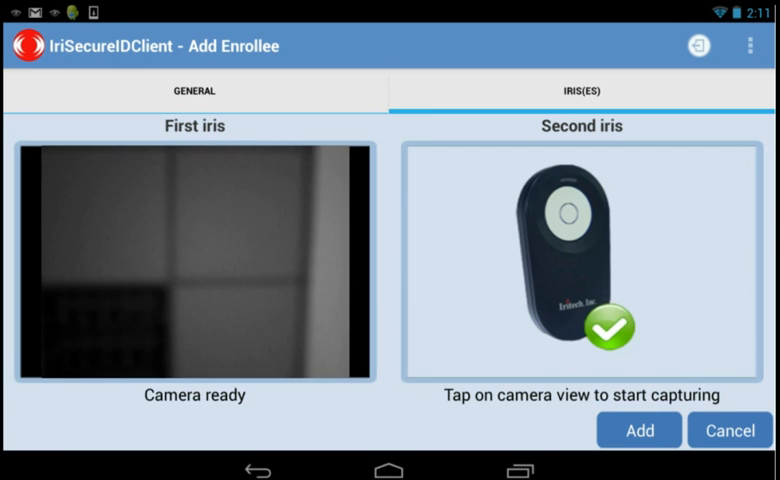
{"action": "left_click", "coordinate": [195, 270]}
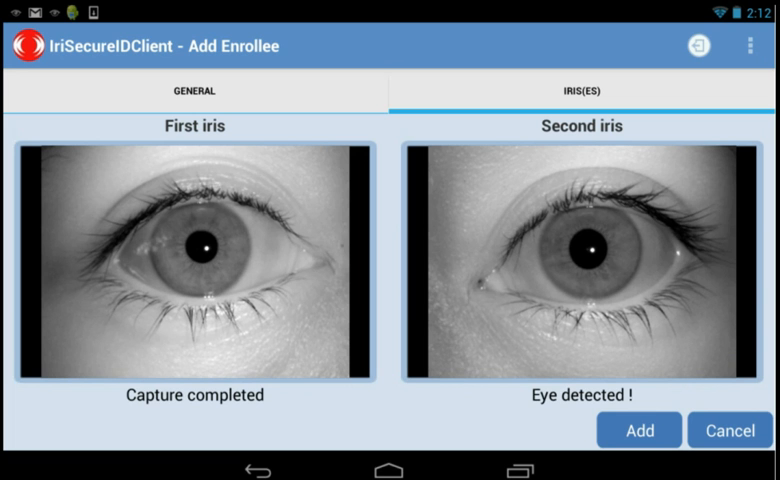
{"action": "left_click", "coordinate": [638, 430]}
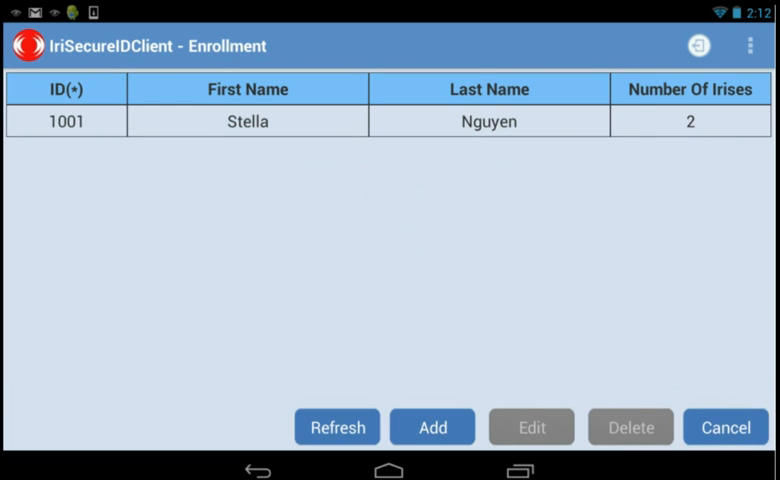
{"action": "left_click", "coordinate": [724, 427]}
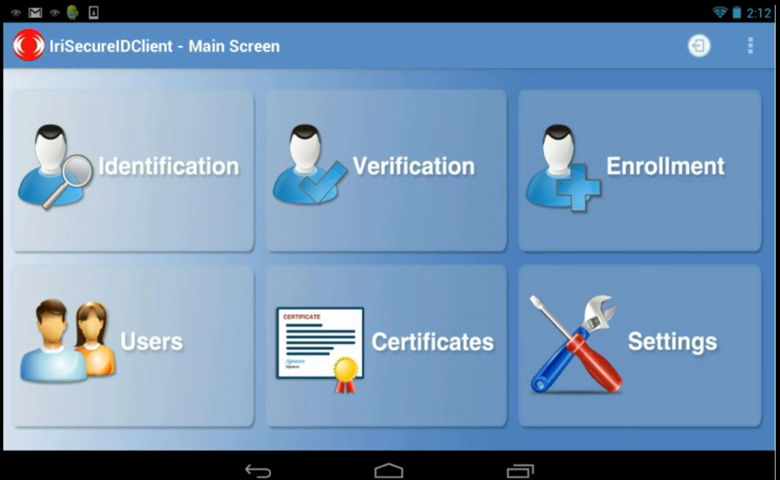
{"action": "left_click", "coordinate": [130, 170]}
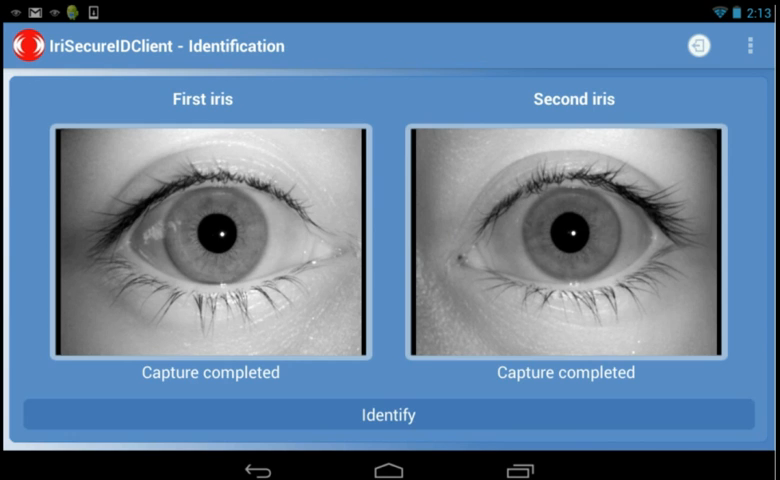
{"action": "left_click", "coordinate": [390, 414]}
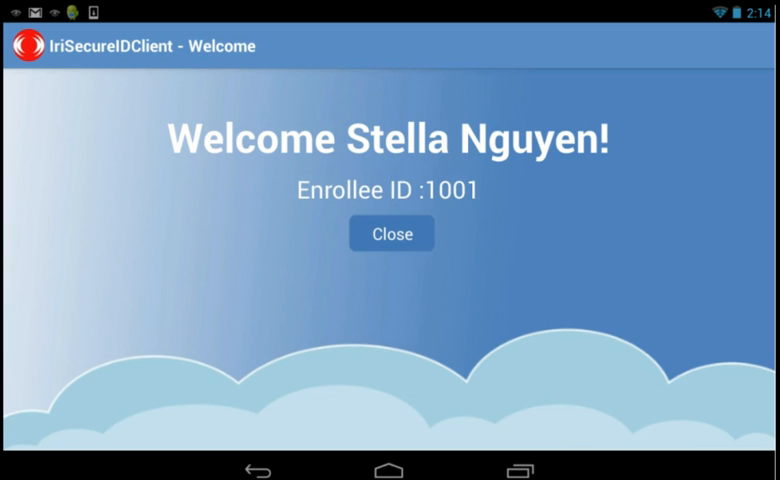
{"action": "left_click", "coordinate": [391, 233]}
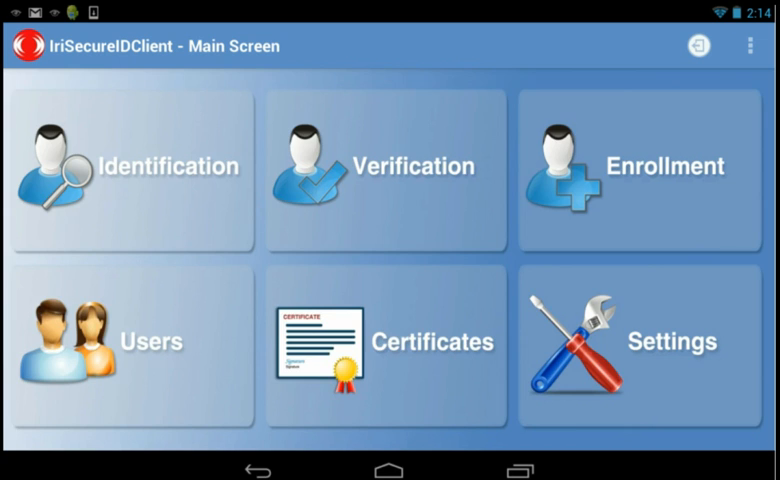
{"action": "left_click", "coordinate": [385, 170]}
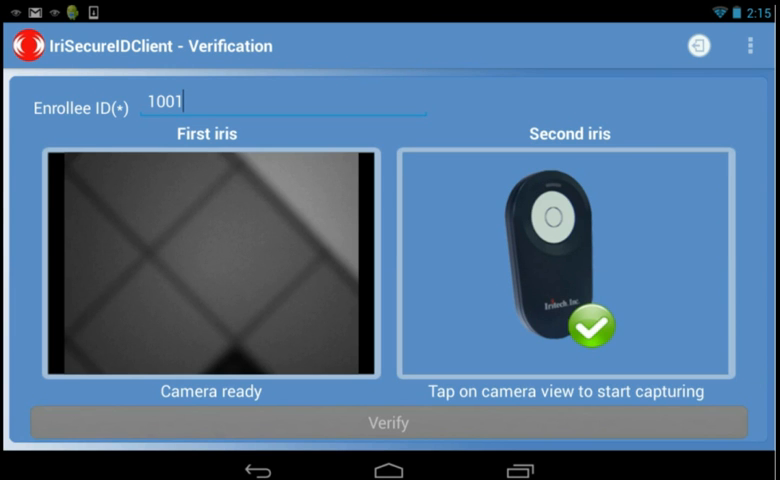
{"action": "left_click", "coordinate": [210, 260]}
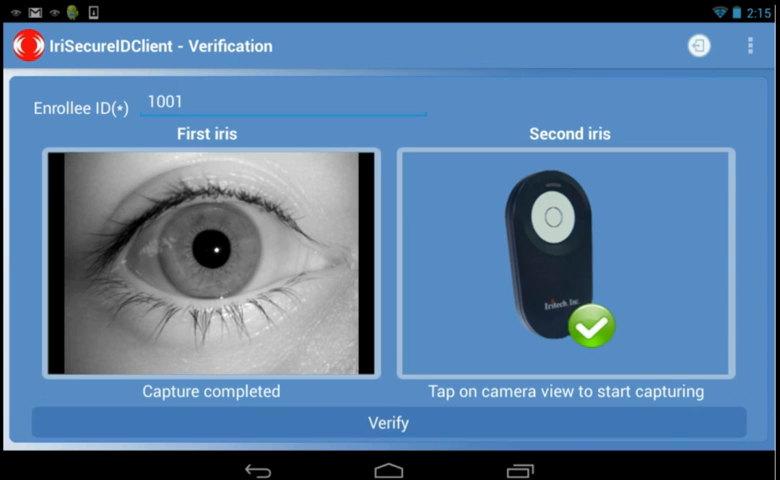
{"action": "left_click", "coordinate": [565, 265]}
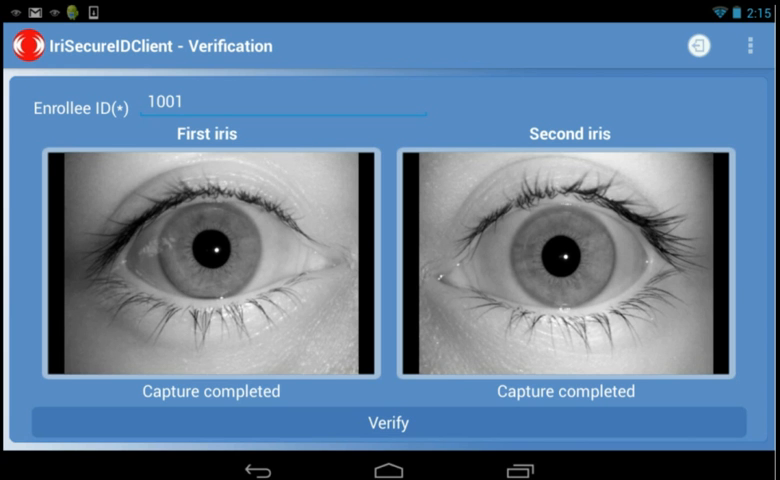
{"action": "left_click", "coordinate": [389, 422]}
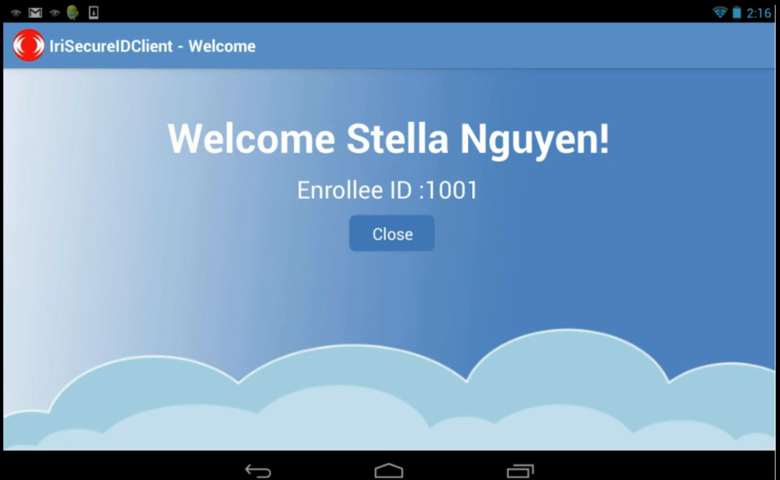
{"action": "left_click", "coordinate": [391, 233]}
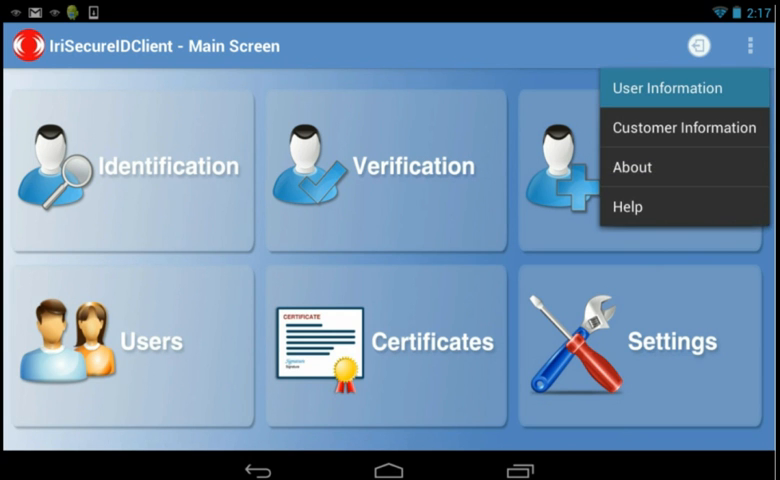
Step: Show the About info with version 1.0.3 and IriTech's 2013 copyright
{"action": "left_click", "coordinate": [631, 167]}
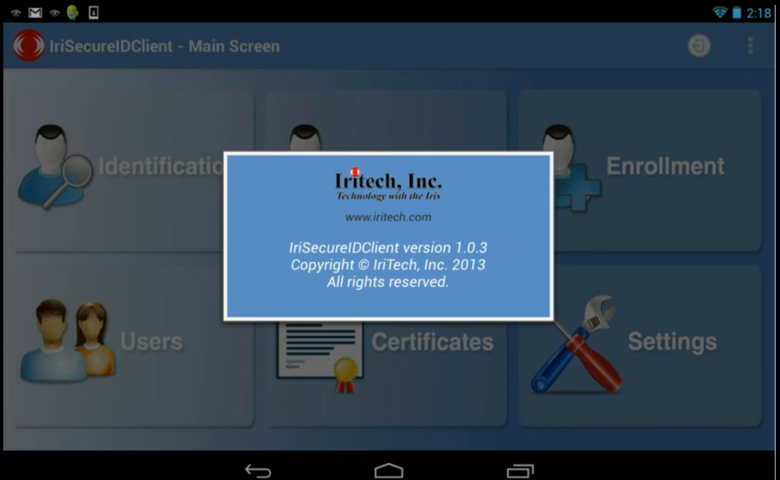